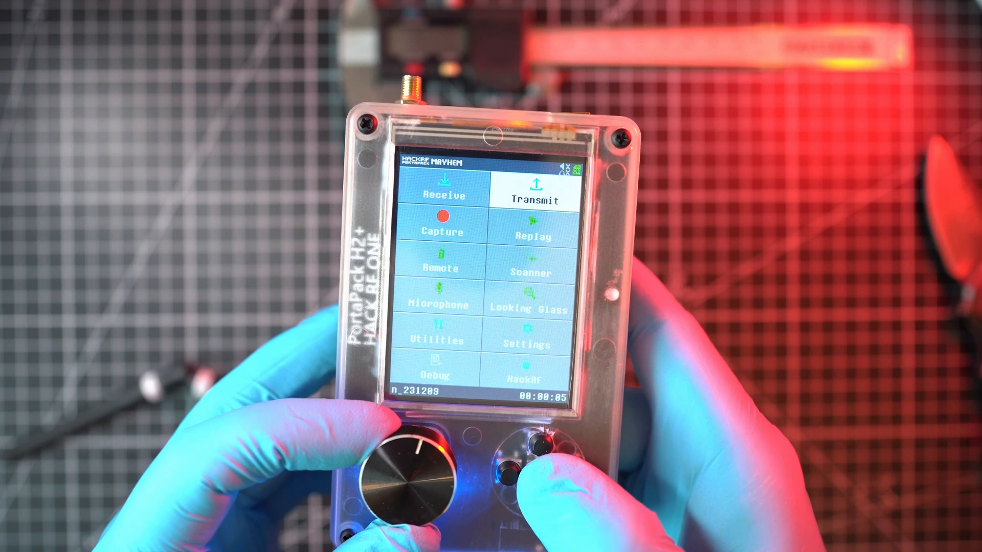
- Show the Transmit app grid from the Mayhem main menu
click(533, 201)
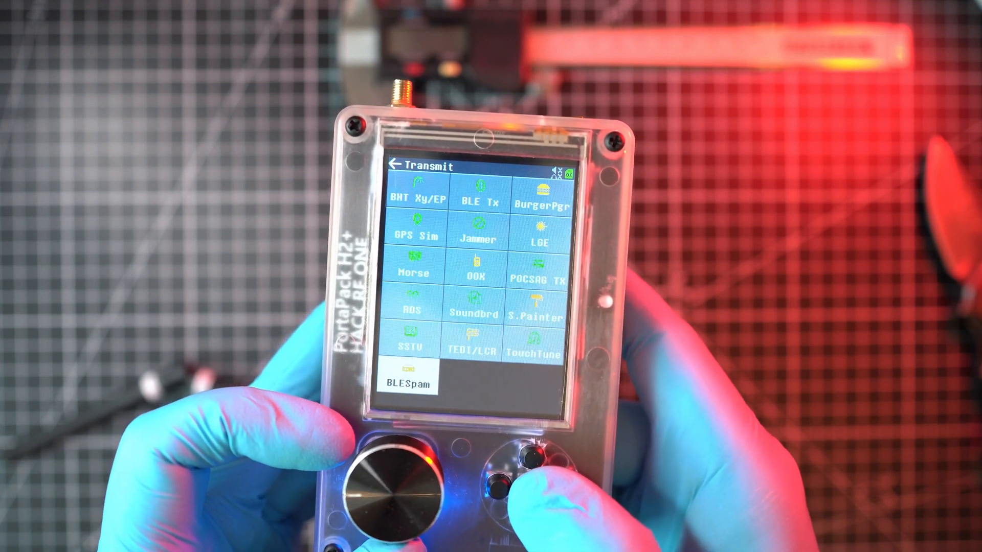
click(413, 382)
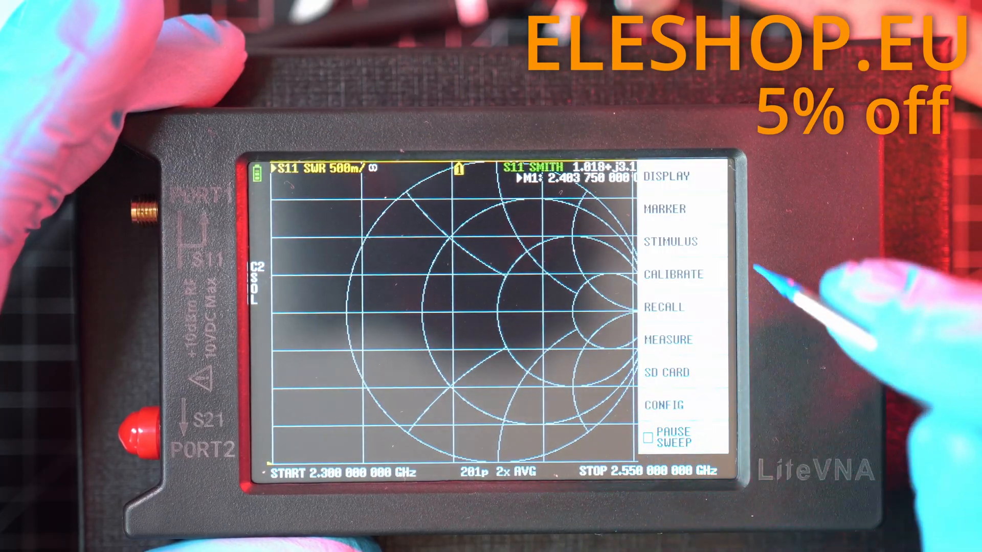
- Set the sweep stimulus to start 2.4 GHz and stop 2.49 GHz
click(670, 241)
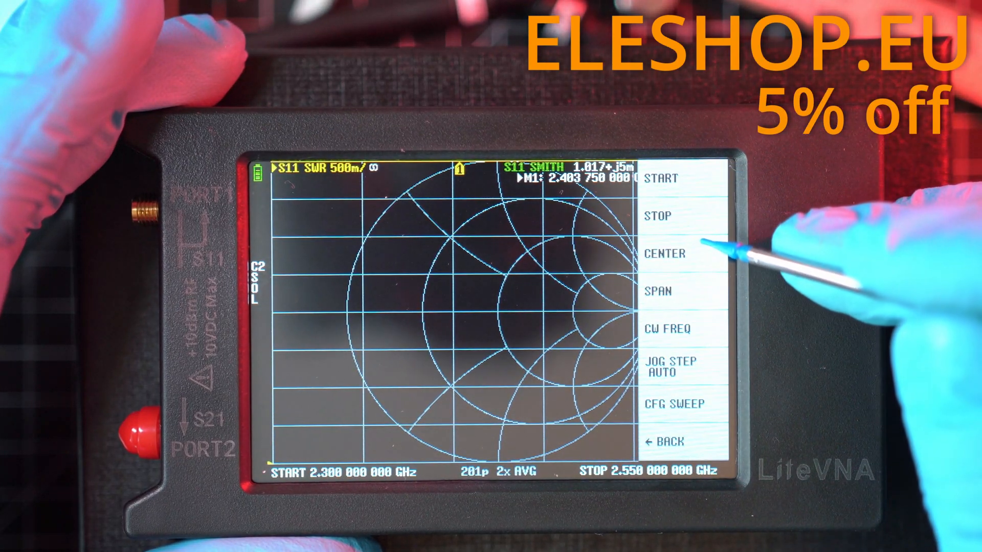
click(659, 177)
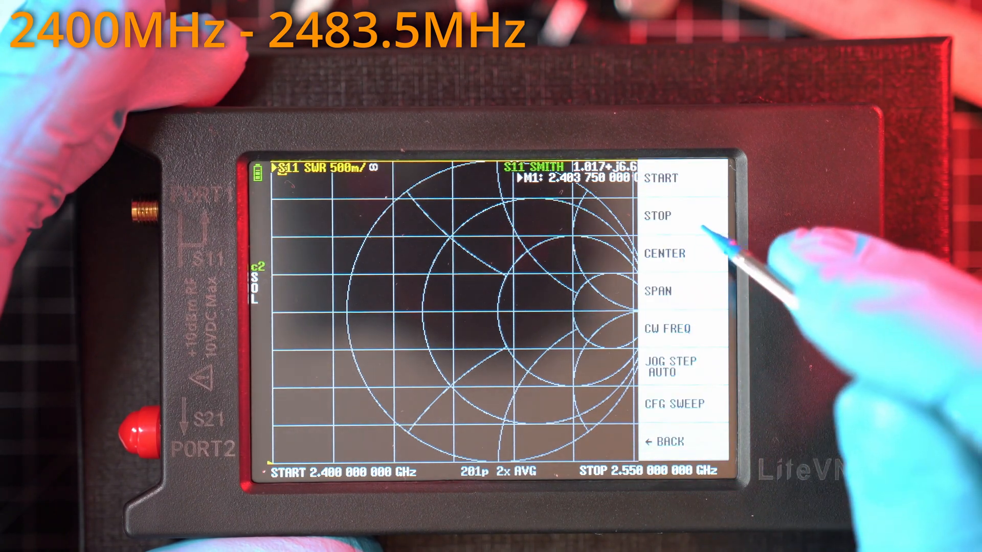
click(657, 216)
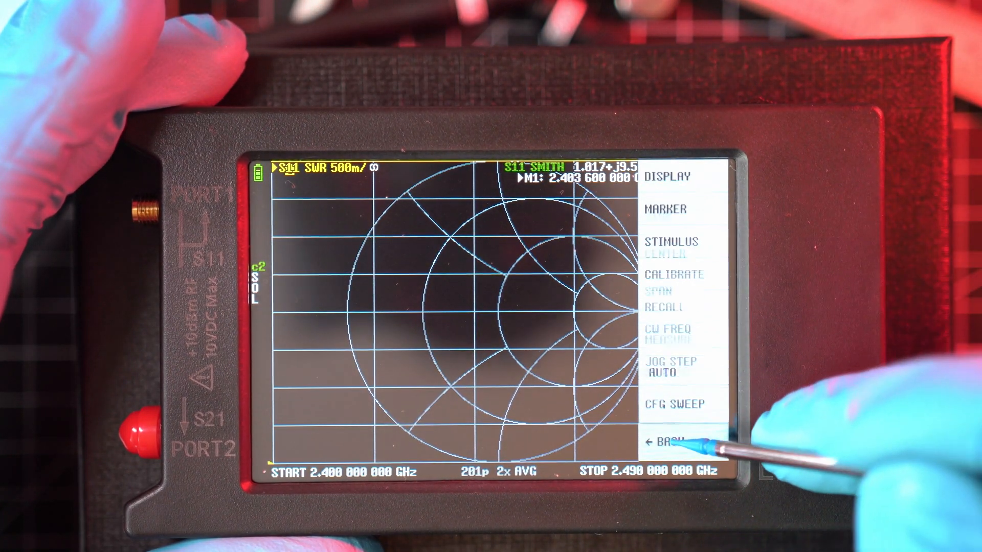
- Begin a new calibration showing the open/short/load standards list
click(667, 442)
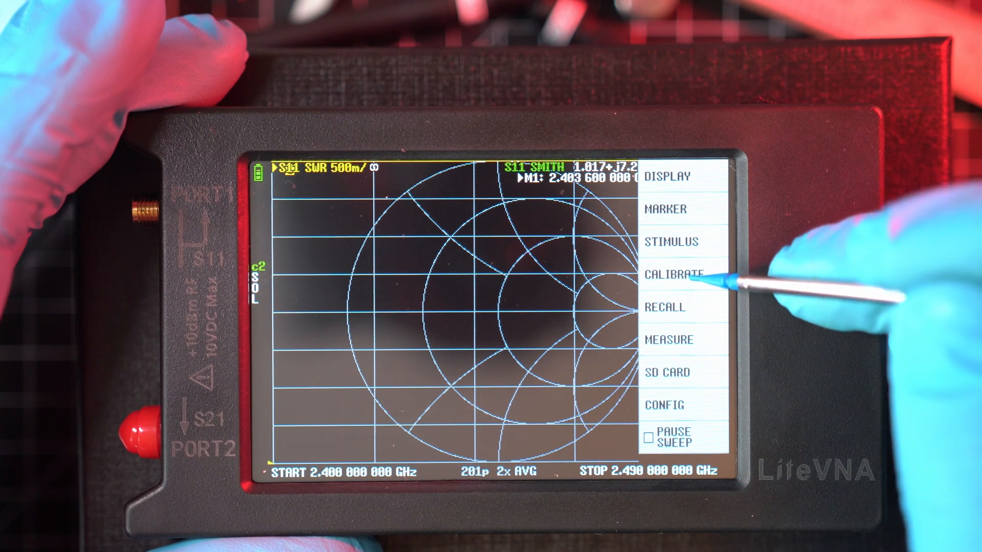
click(672, 274)
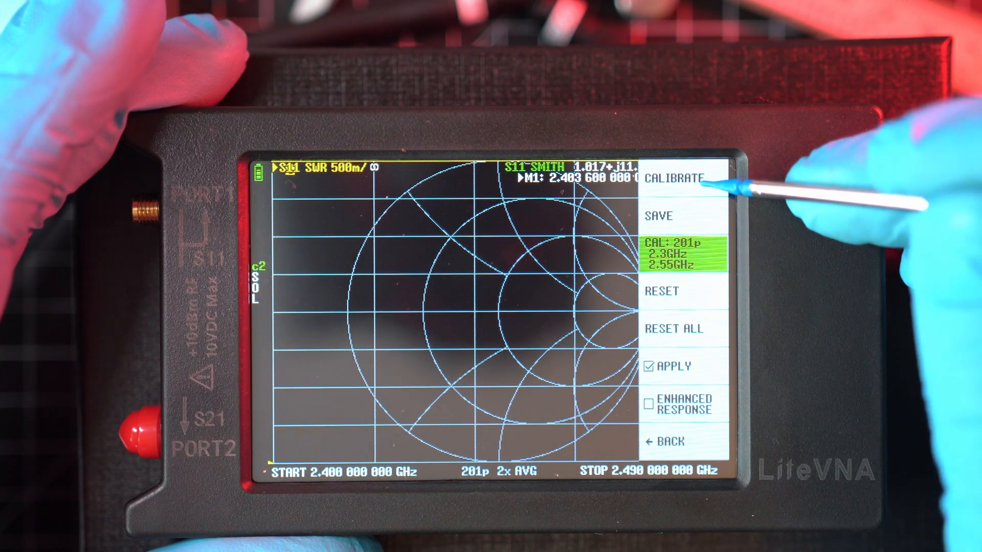
click(673, 177)
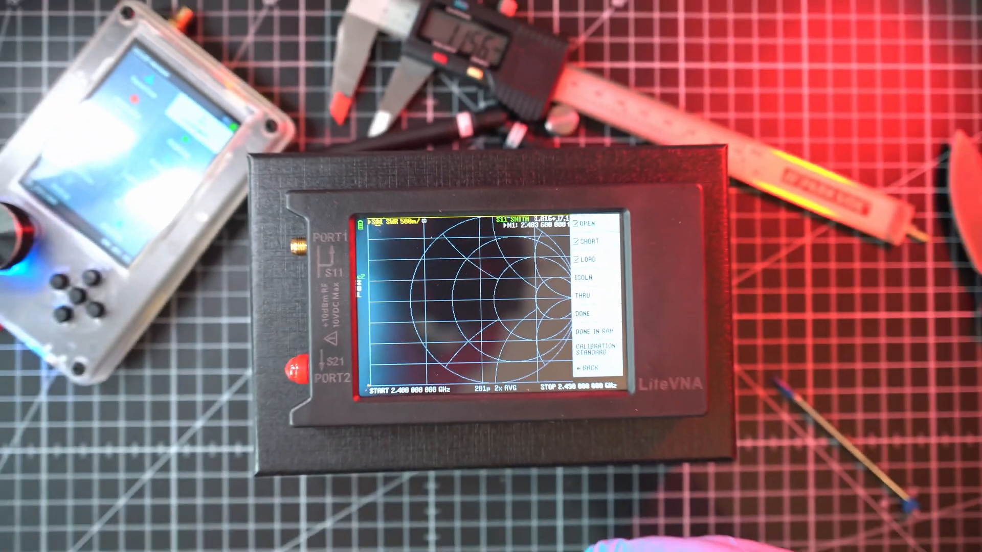
- Show the OPEN/SHORT/LOAD/ISOLN/THRU calibration step list
click(580, 259)
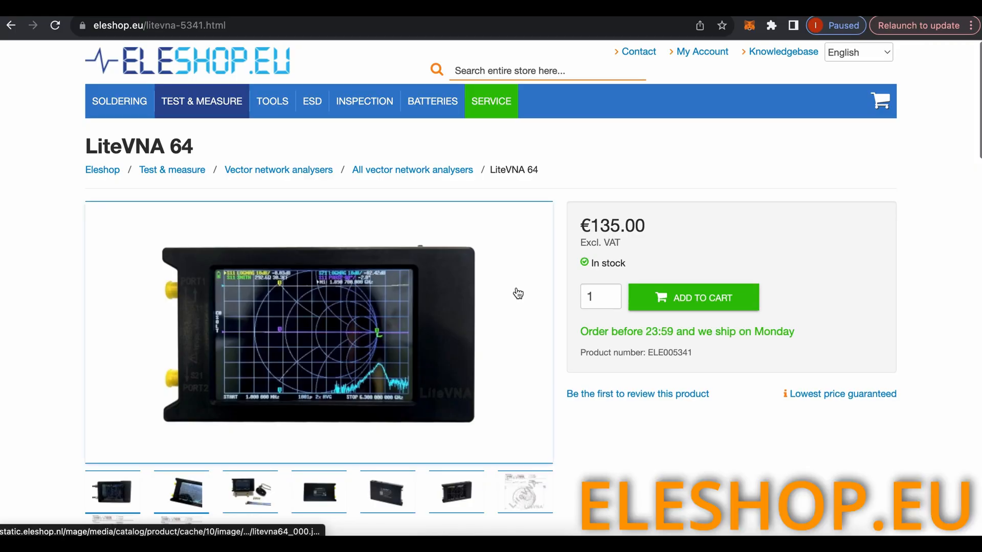
- Add one LiteVNA 64 to the cart and apply coupon TAKEAPART5 for a €128.25 total
scroll(down, 3)
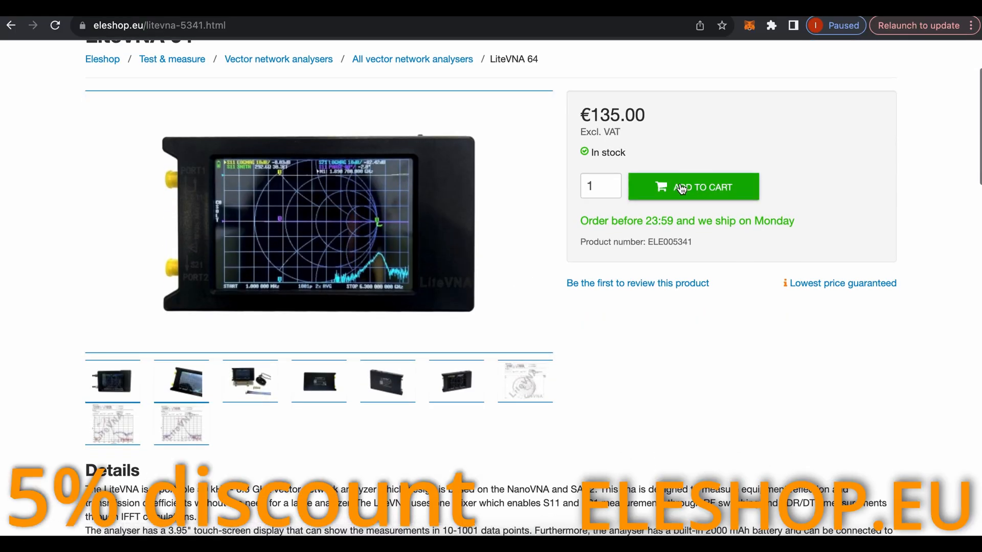
click(693, 186)
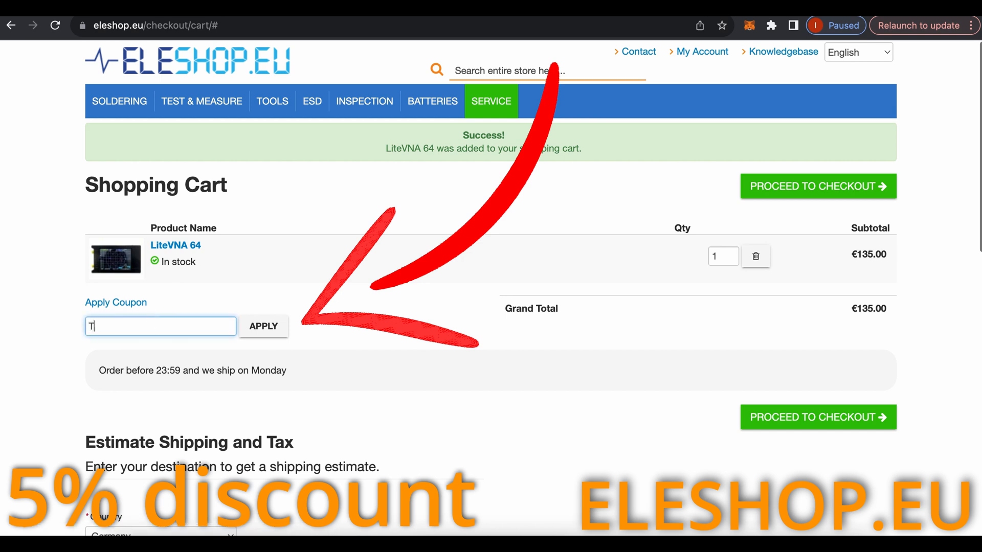
text(AKEAPART5)
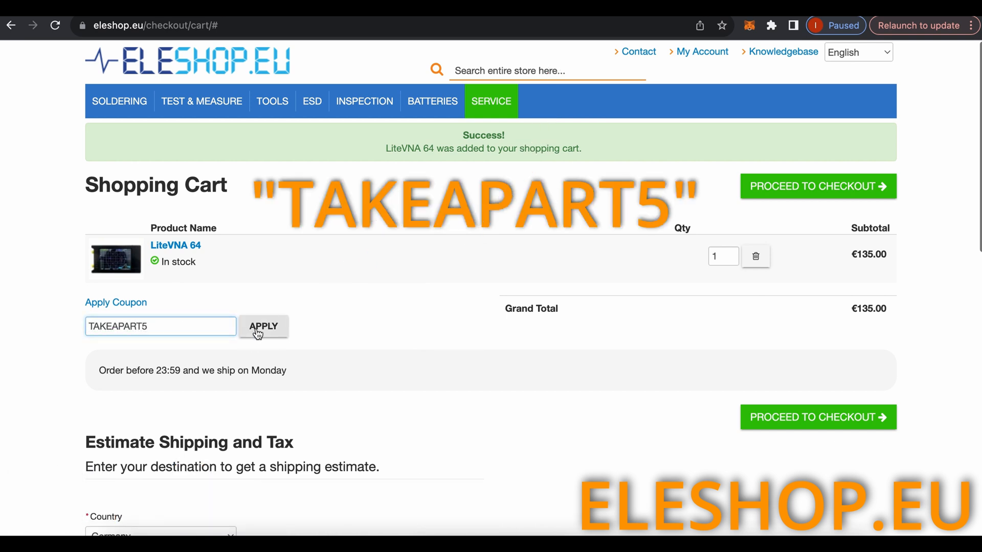
click(263, 326)
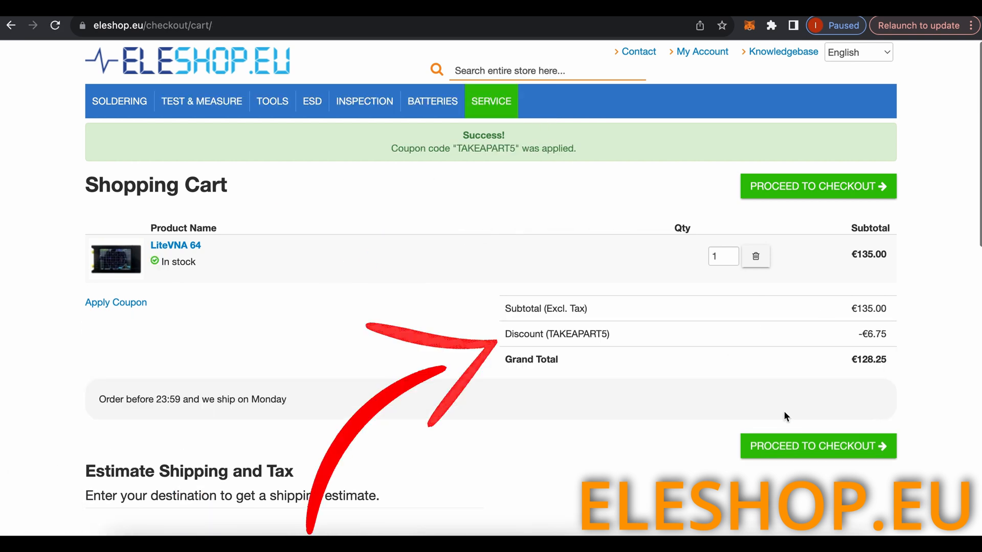